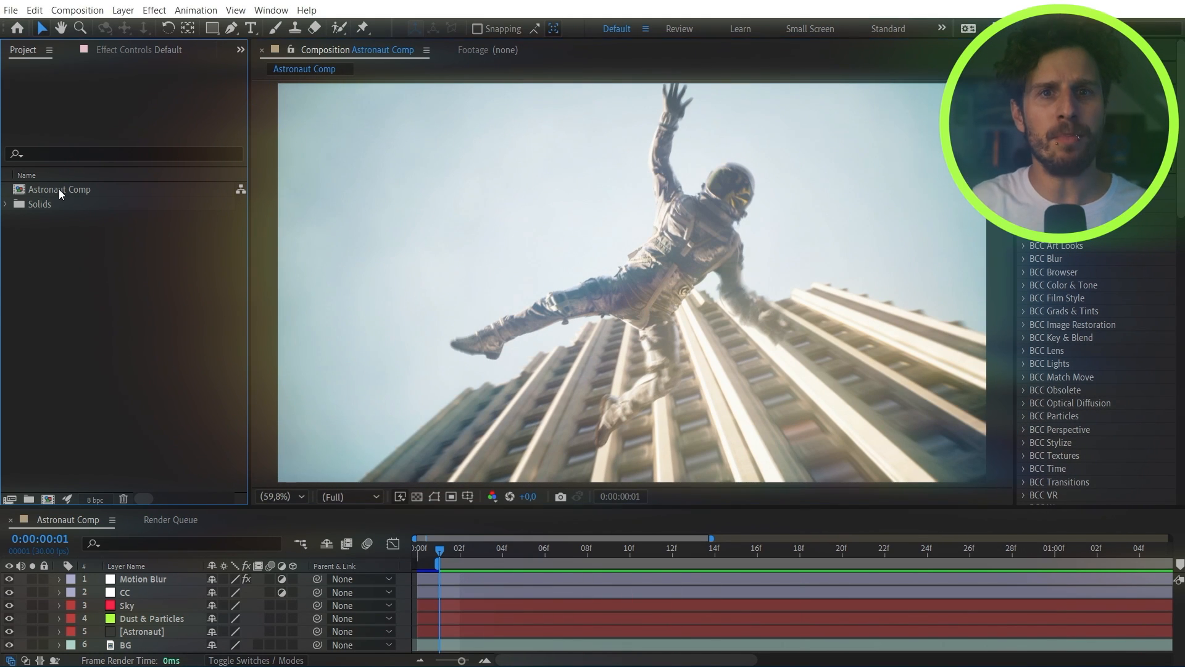
Select Astronaut Comp and add it to the render queue from the Composition menu.
left_click(59, 188)
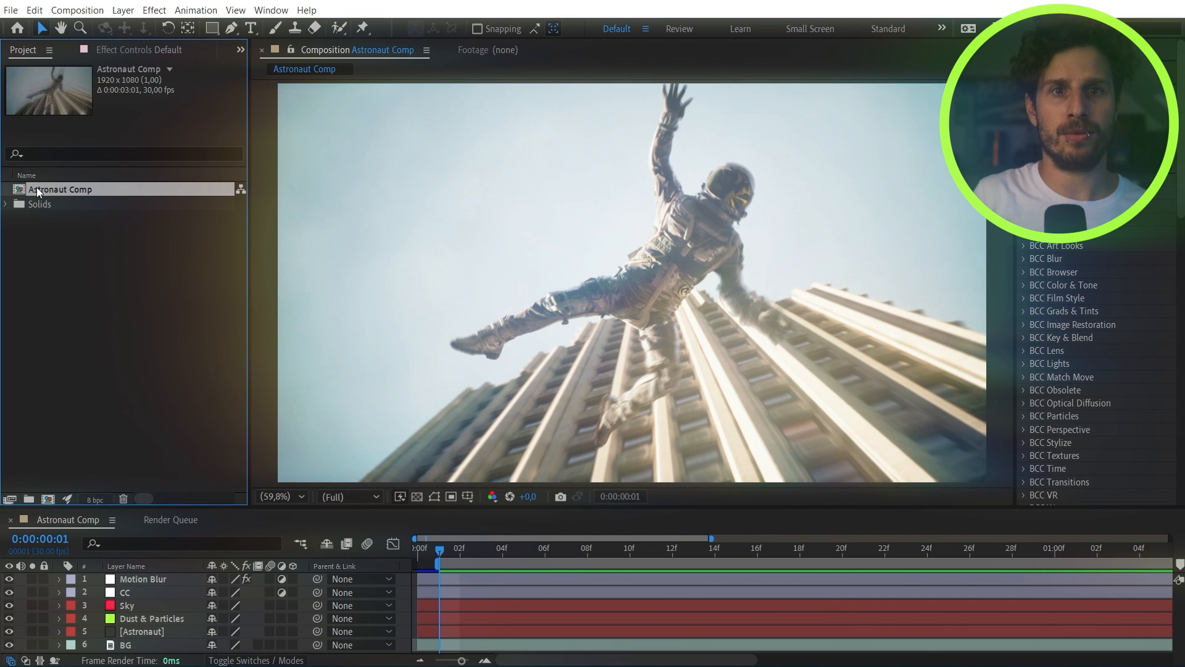
left_click(78, 10)
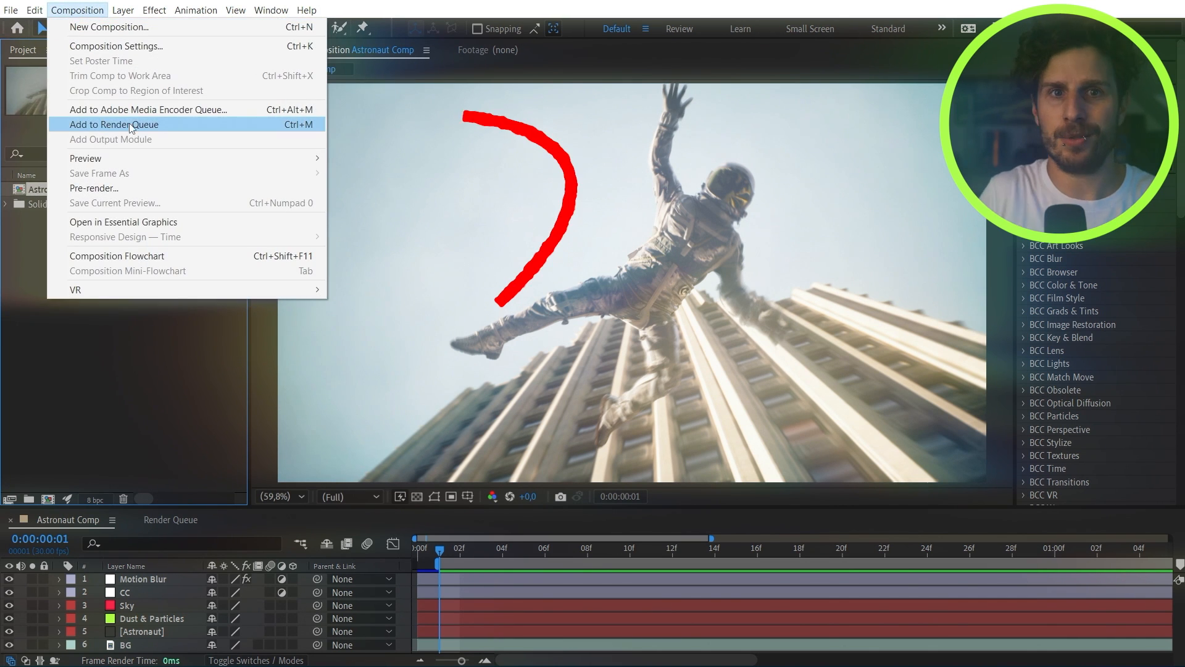
left_click(114, 124)
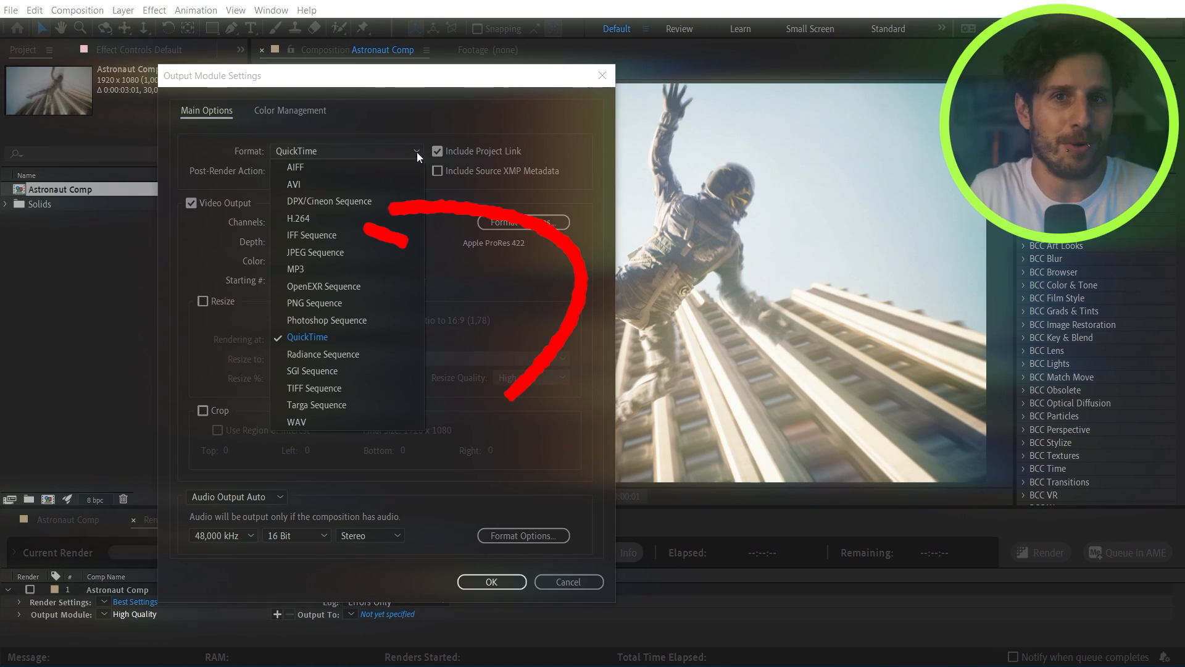
Set the output module format to H.264, producing Astronaut Comp.mp4.
left_click(298, 219)
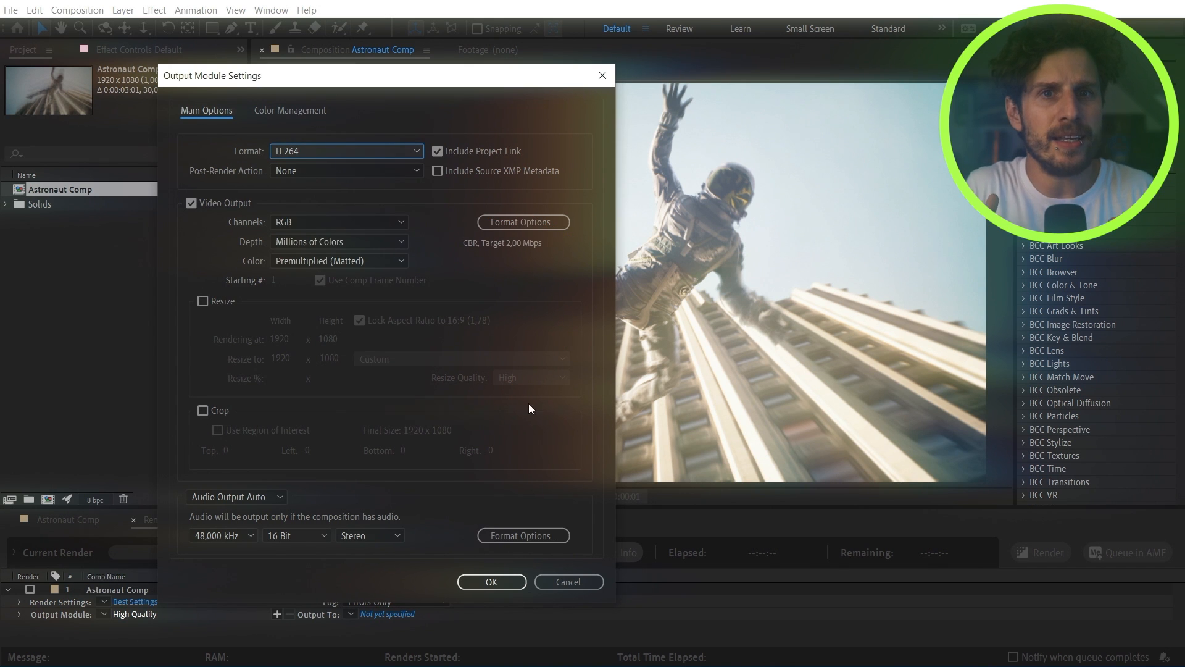
left_click(491, 581)
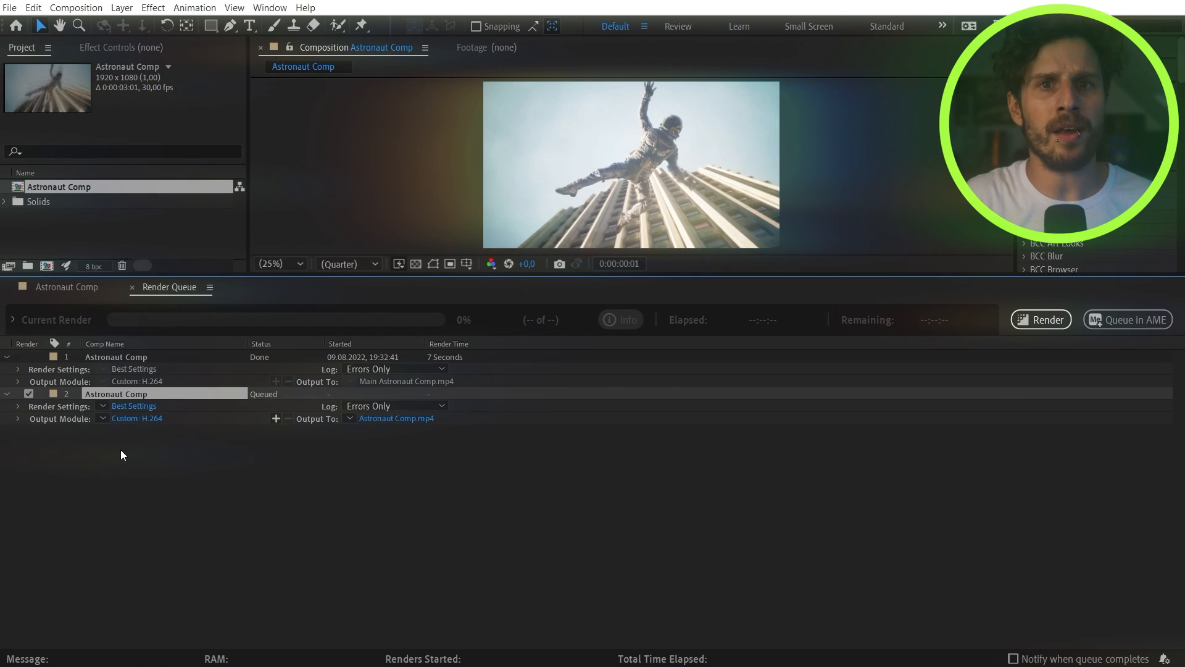
Apply the 'H.264 - Match Render Settings - 40 Mbps' output module preset.
left_click(136, 418)
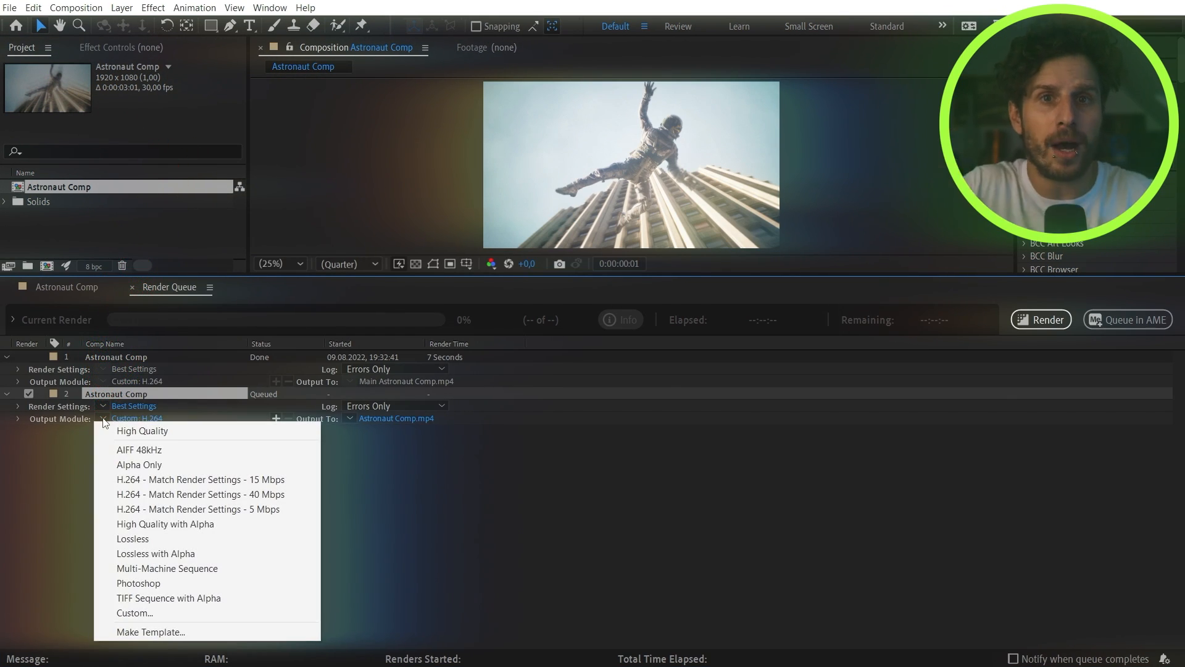
mouse_move(200, 509)
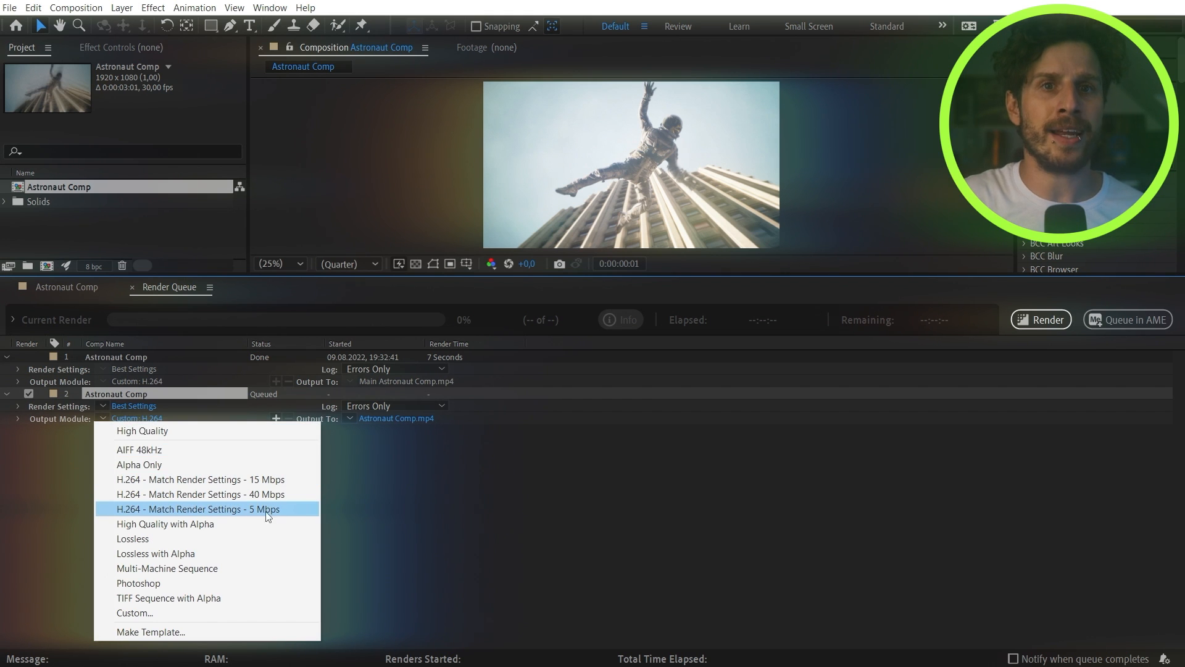
mouse_move(200, 479)
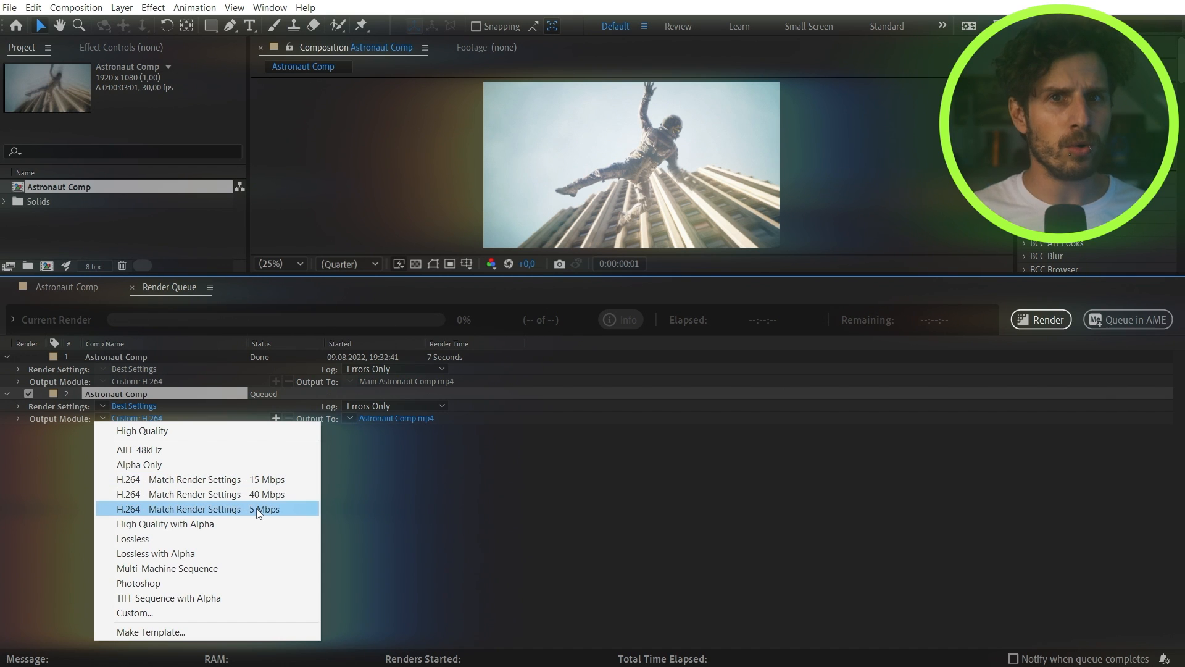
mouse_move(269, 495)
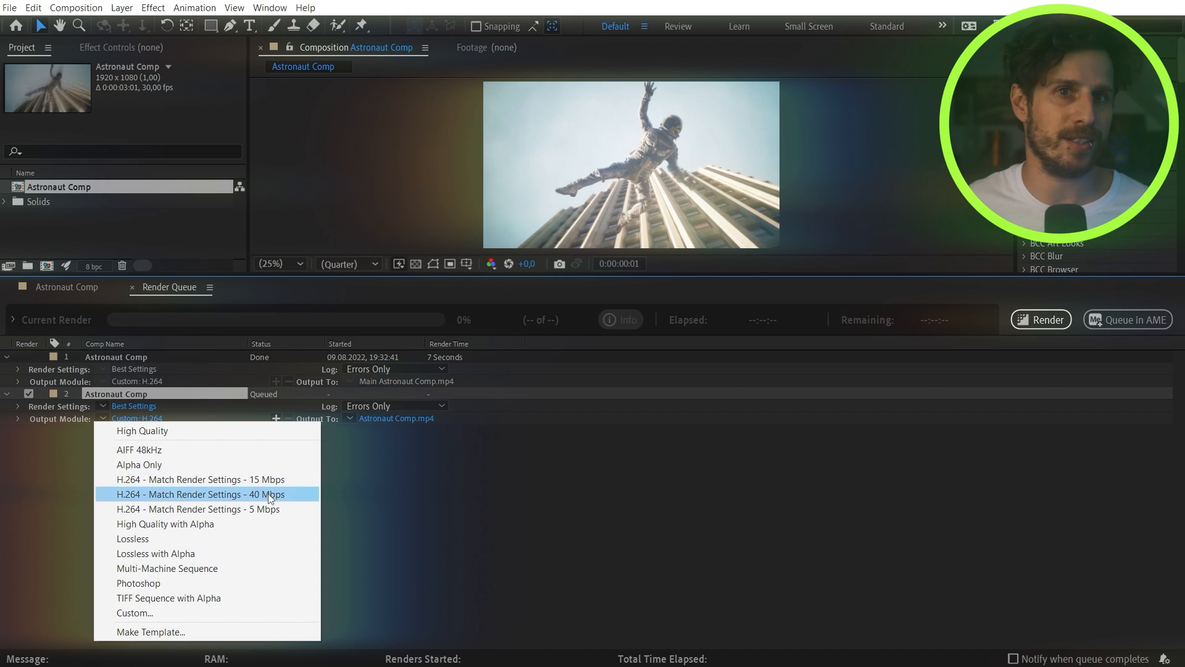
left_click(201, 495)
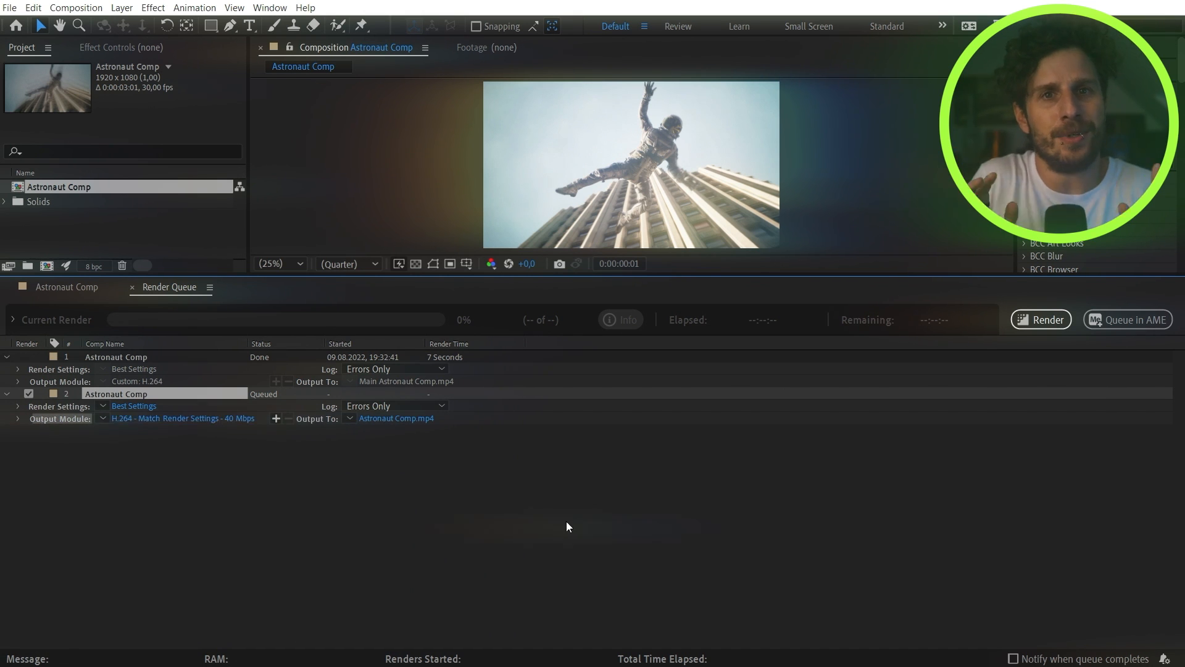
left_click(32, 7)
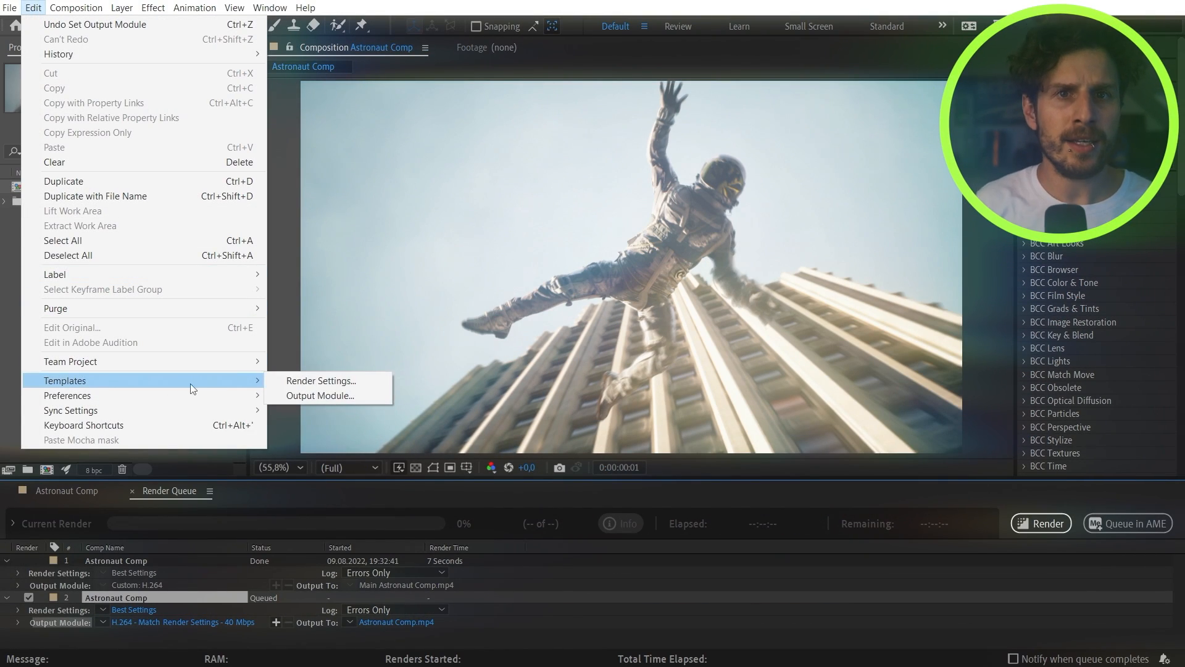
Start rendering the queued Astronaut Comp from the Render Queue.
left_click(319, 395)
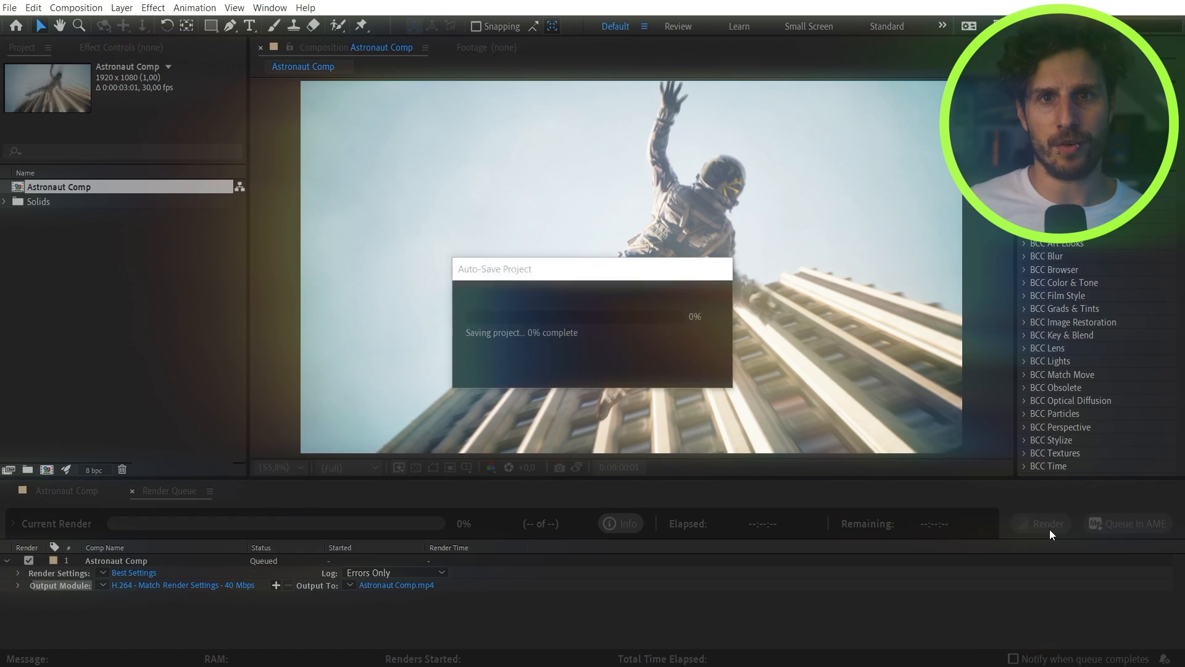
left_click(1047, 523)
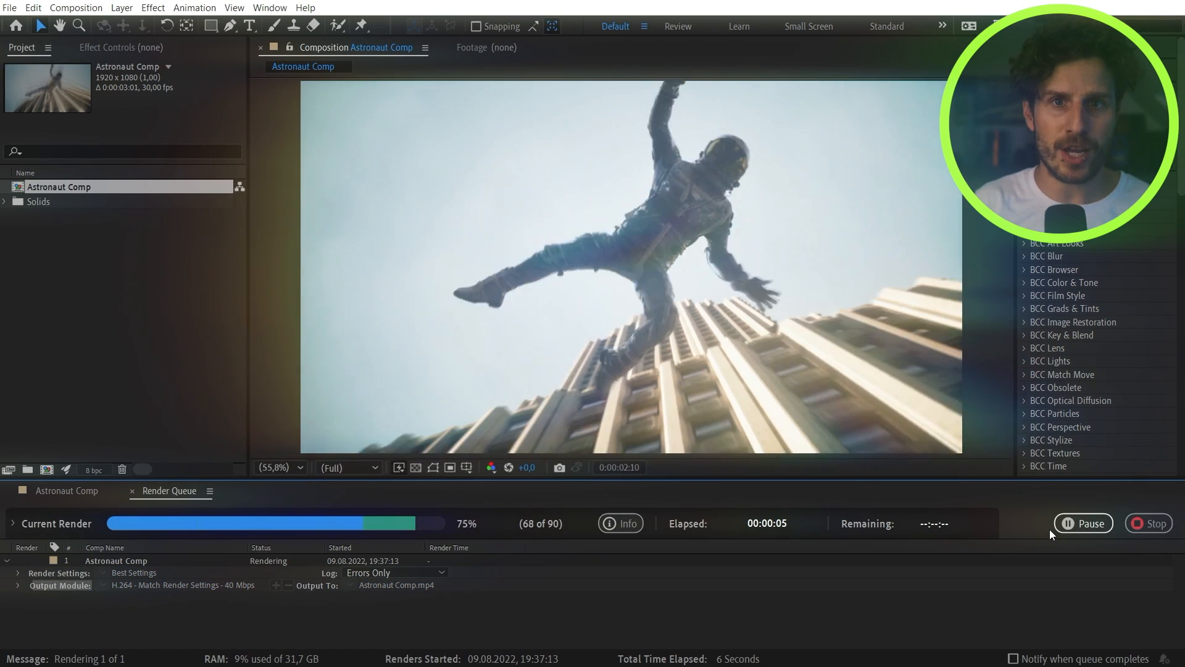